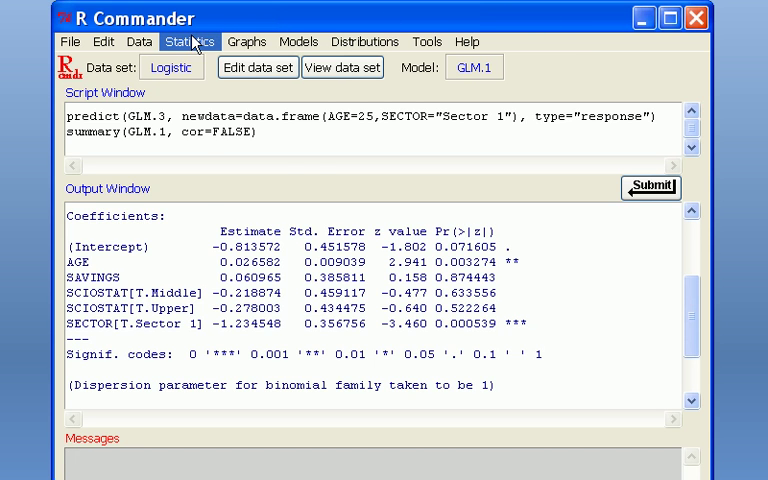
# Fit a binomial logit GLM DISEASE ~ AGE + SECTOR, overwriting the existing GLM.3.
pyautogui.click(188, 40)
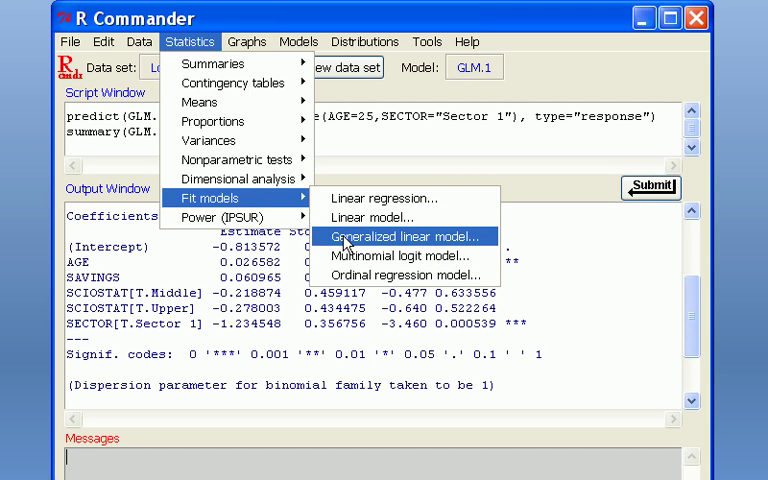
pyautogui.click(404, 236)
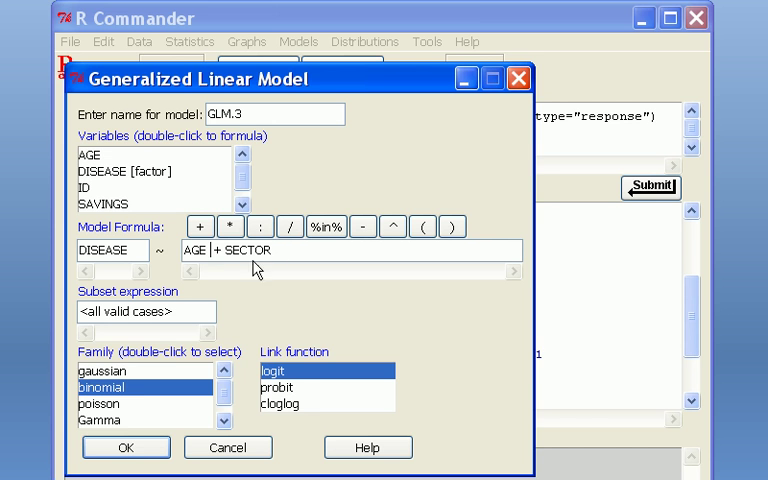
pyautogui.click(124, 448)
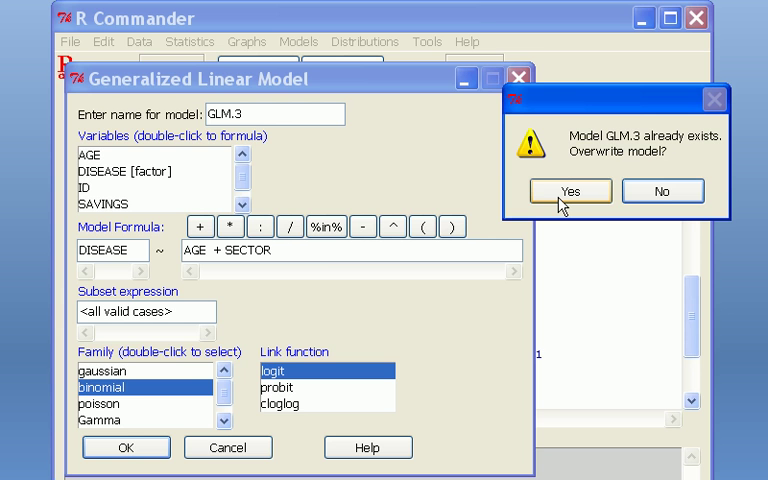
pyautogui.click(568, 190)
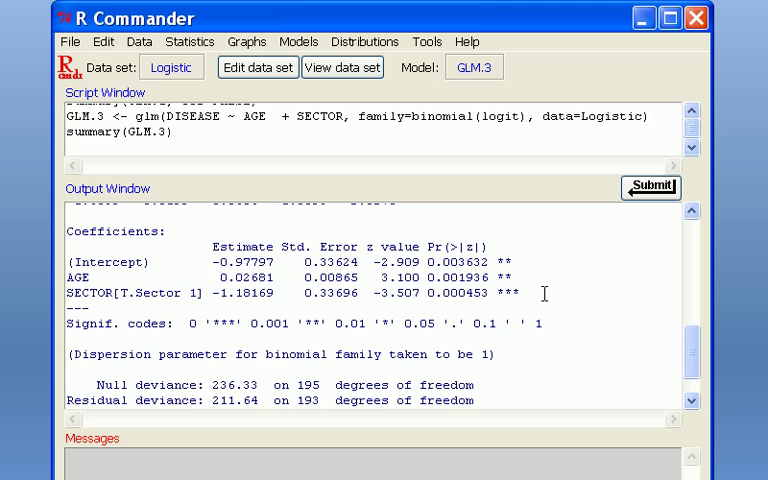
# Enter predict(GLM.3, newdata=data.frame(AGE=25,SECTOR="Sector 1"), type="response") in the script area.
pyautogui.doubleClick(246, 262)
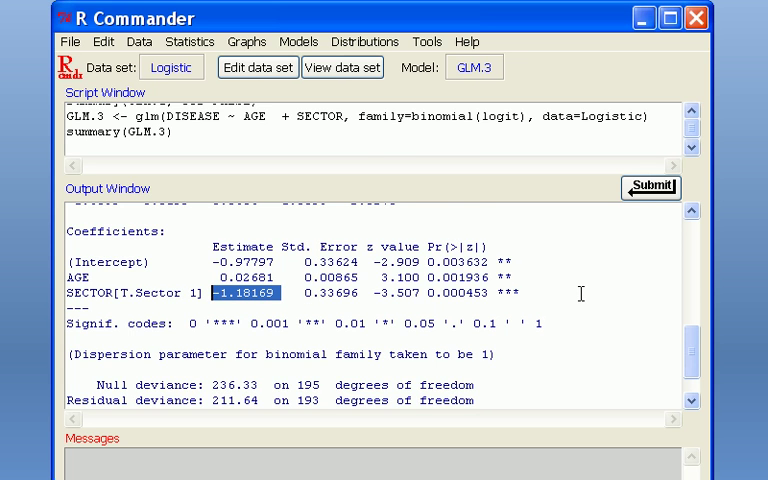
pyautogui.moveTo(728, 272)
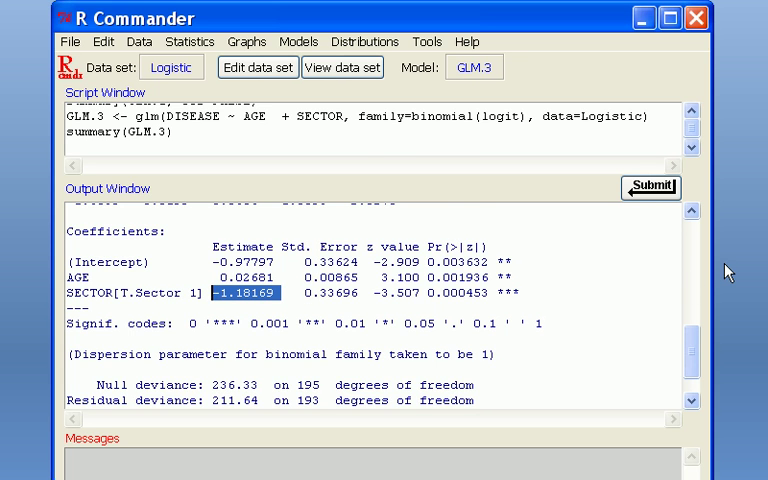
pyautogui.write('predict(GLM.3, newdata=data.frame(AGE=25,SECTOR="Sector 1"), type="response")')
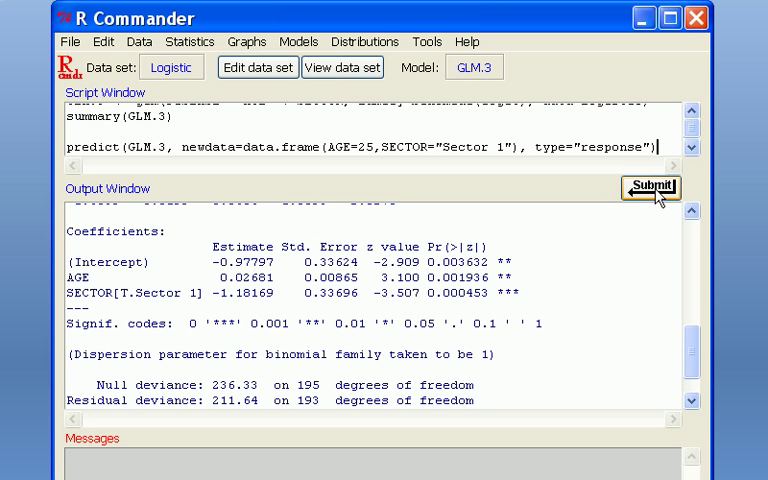
# Submit the predict line to get probability 0.184 for age 25, Sector 1.
pyautogui.tripleClick(370, 148)
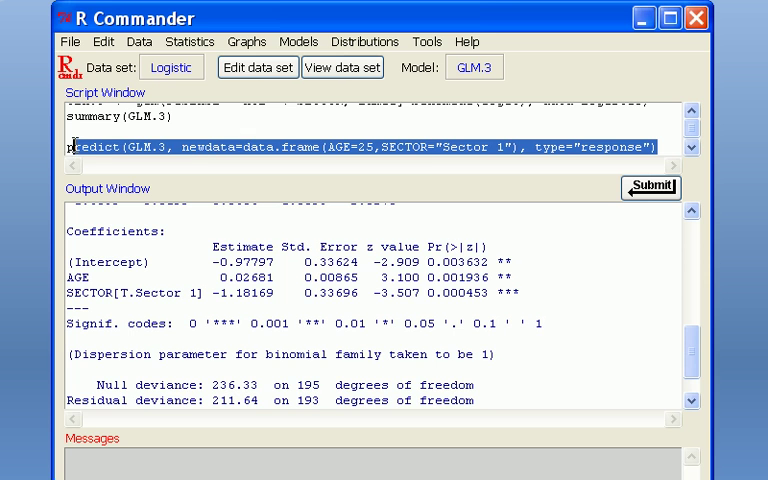
pyautogui.moveTo(584, 200)
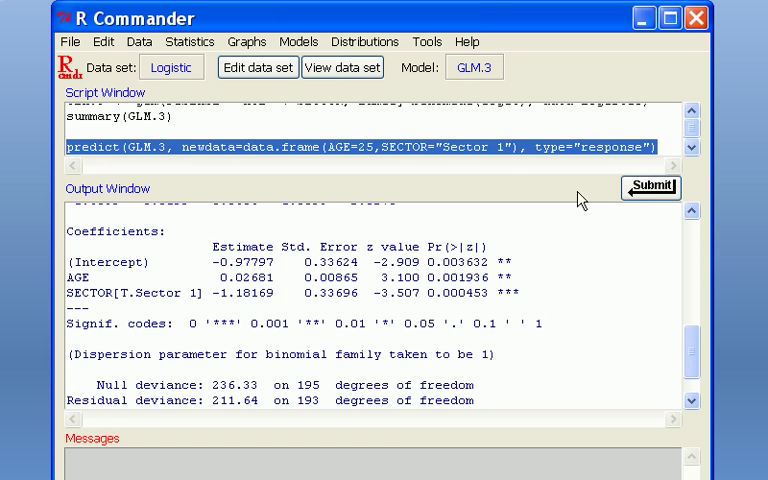
pyautogui.click(650, 188)
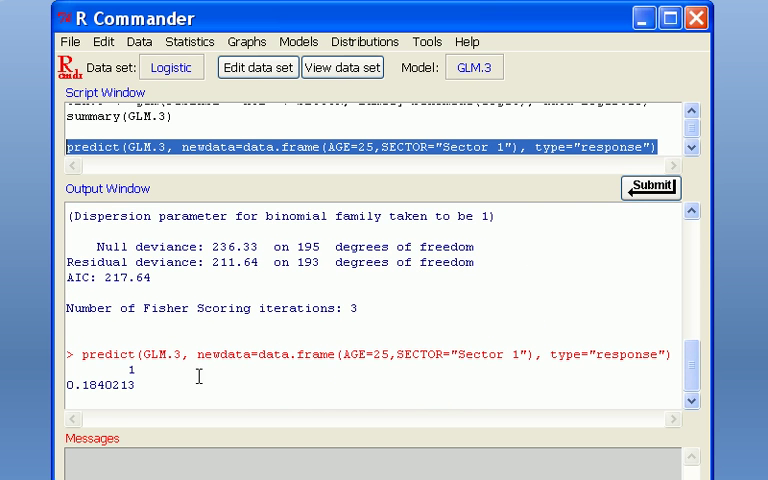